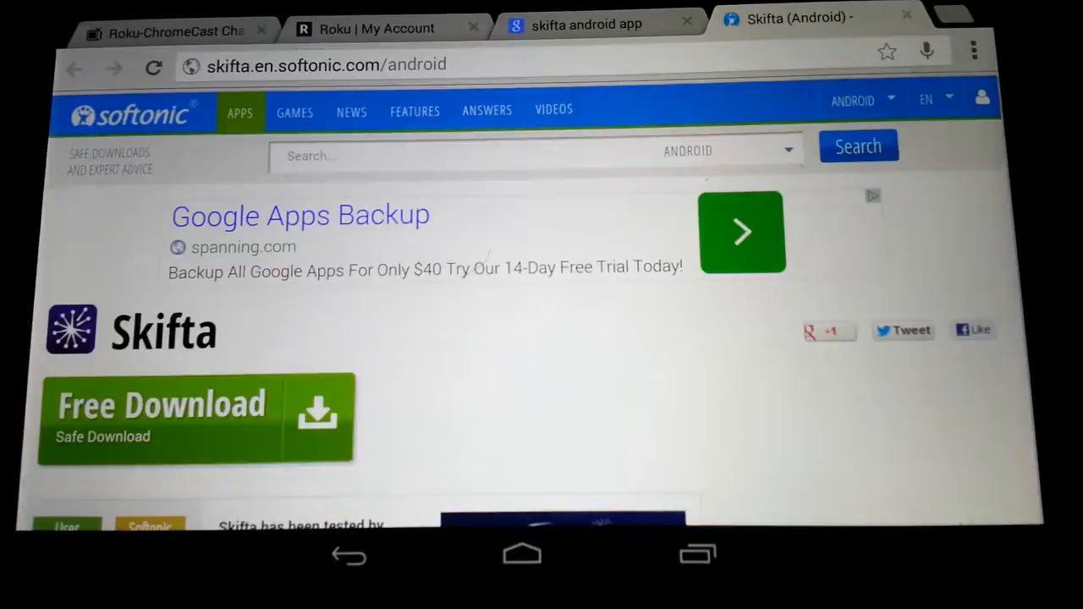
Step: Launch the Skifta app from the app drawer so it starts connecting to the network
{"action": "scroll", "scroll_direction": "down", "scroll_amount": 3}
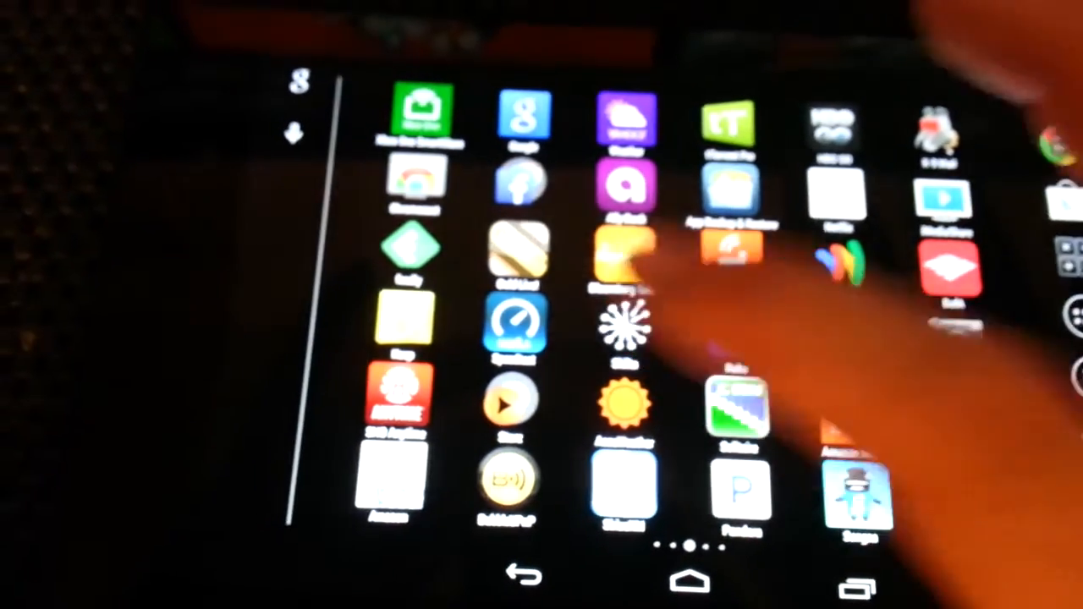
{"action": "left_click", "coordinate": [627, 254]}
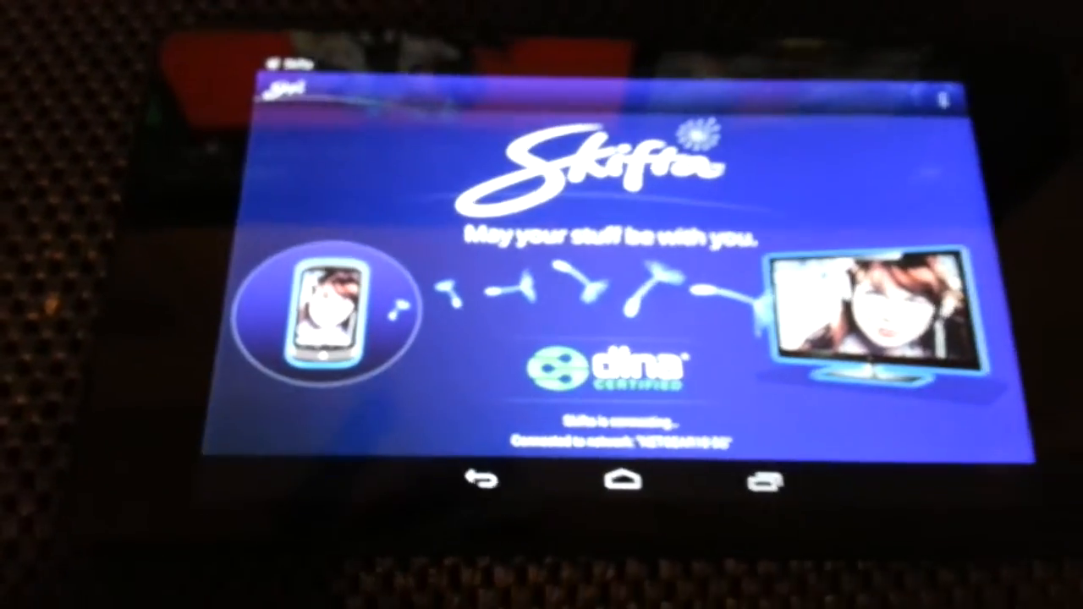